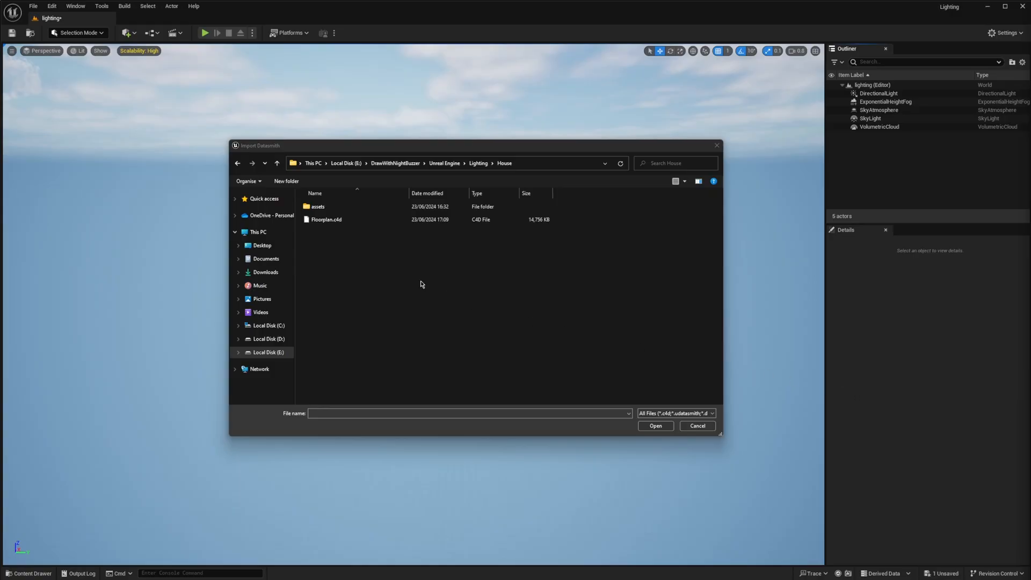
Step: Import Floorplan.c4d via Datasmith into Content/house/House_mesh
left_click(696, 425)
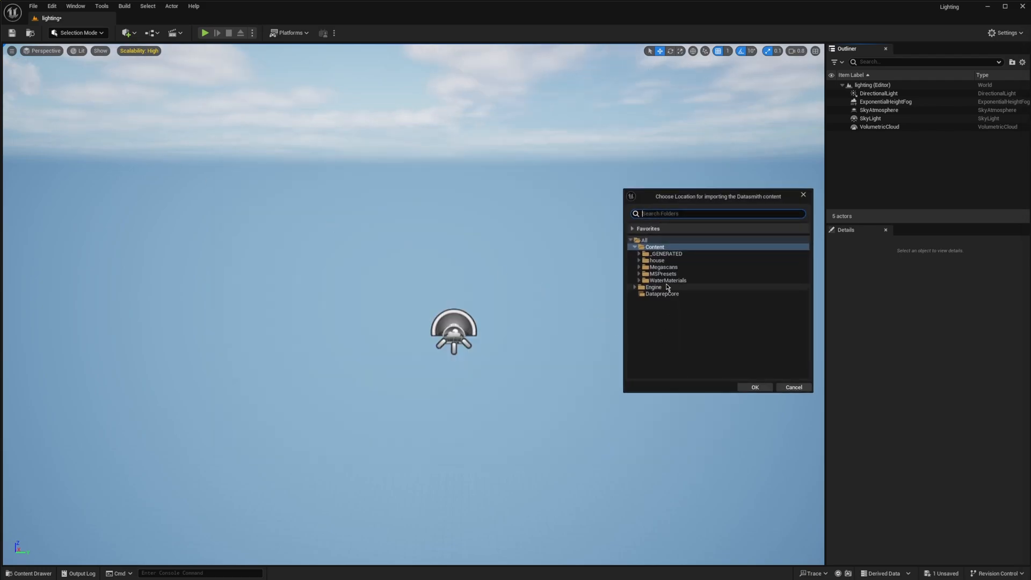
left_click(638, 260)
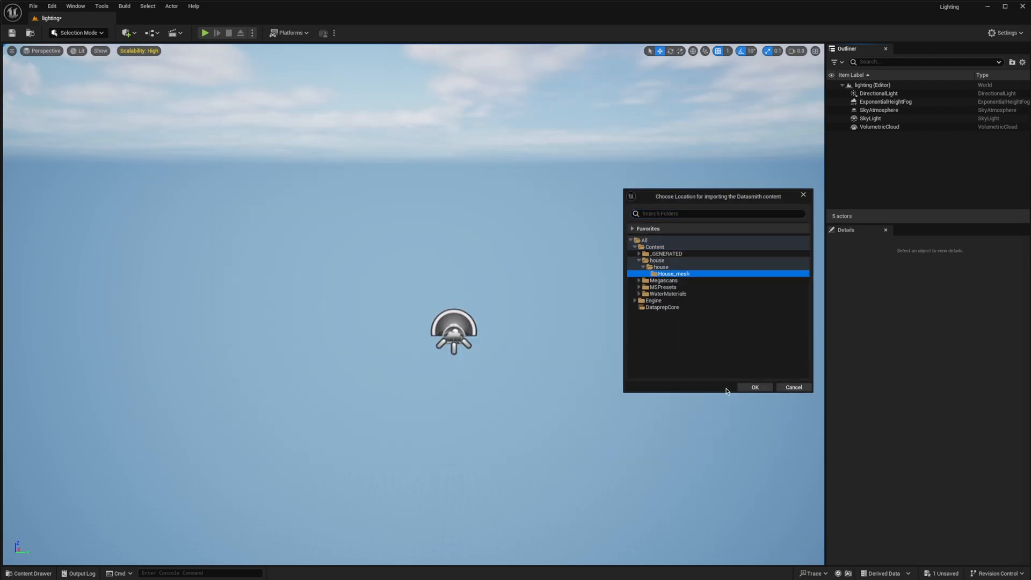
left_click(754, 387)
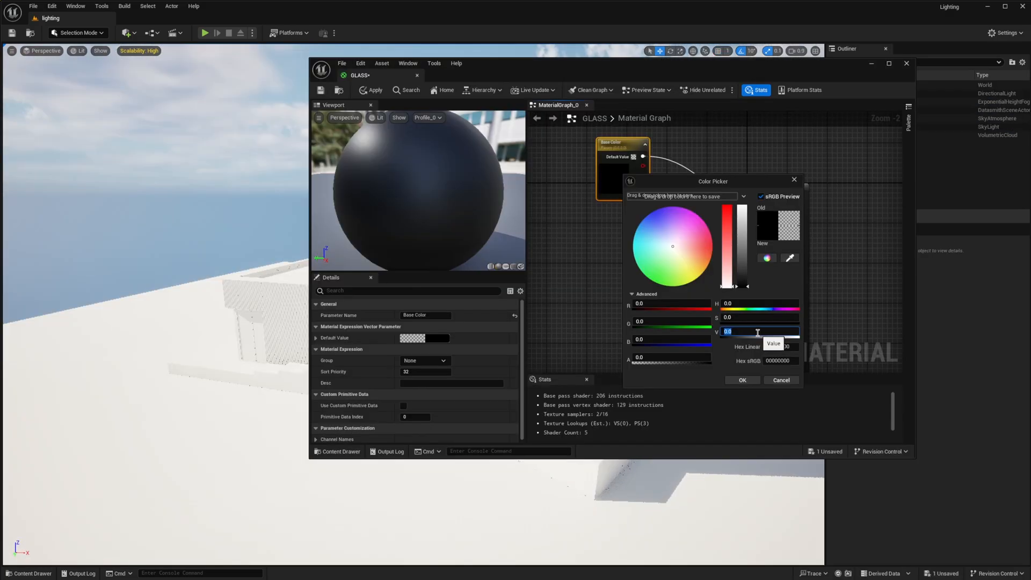
Step: Set the GLASS base colour Value to 0.9 and promote the input to a parameter
type("0.9")
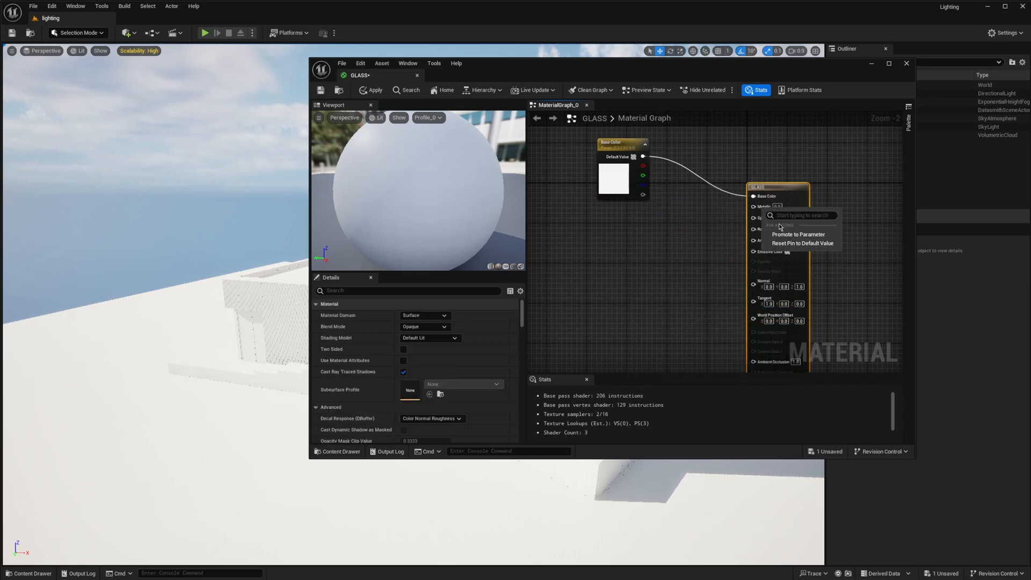
left_click(798, 234)
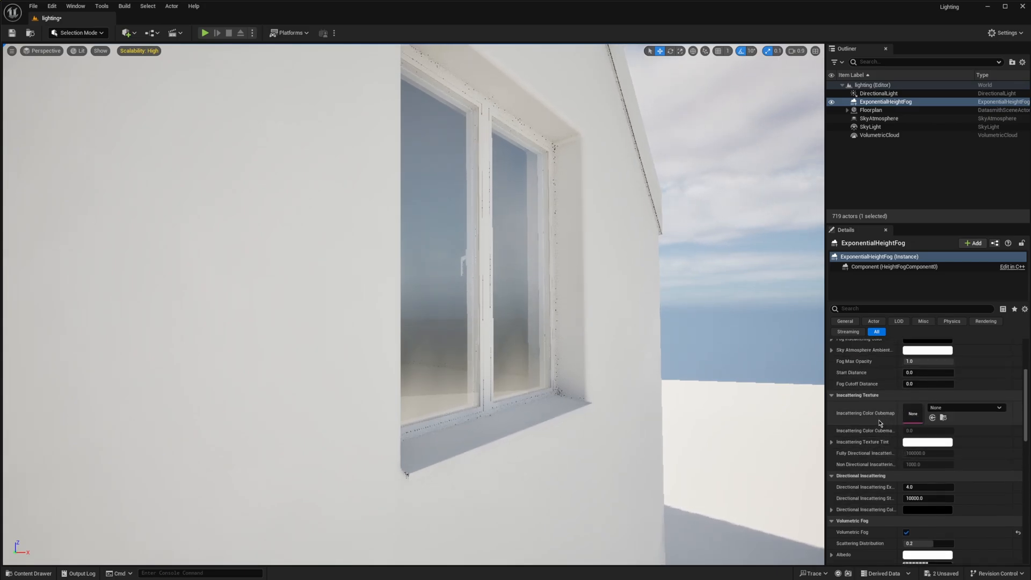
left_click(879, 118)
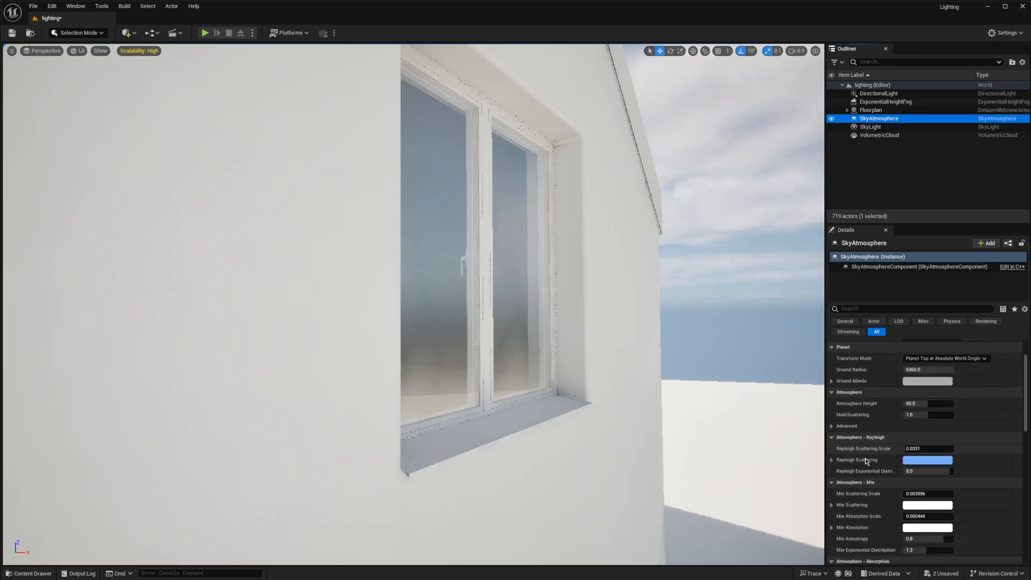
left_click(871, 127)
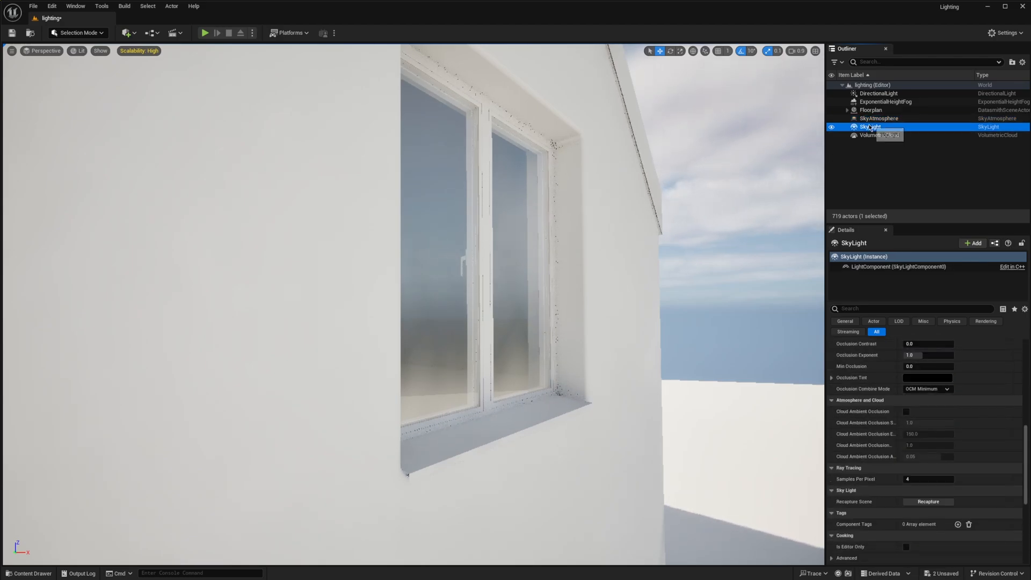
scroll("down", 3)
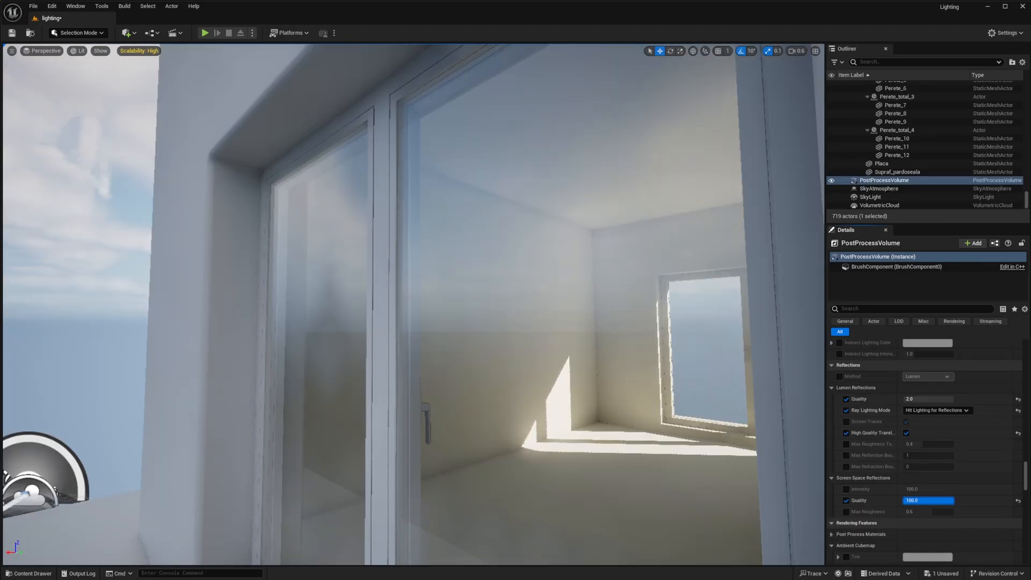
Step: Set Screen Space Reflections Quality to 50, Translucency to Ray Tracing and its shadow mode
left_click_drag(941, 501, 920, 501)
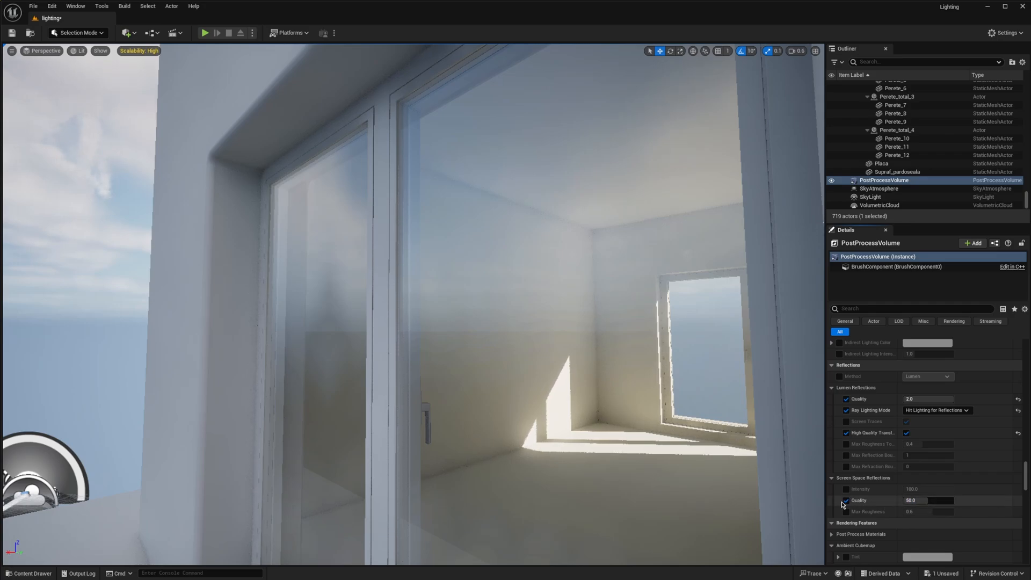
scroll("down", 3)
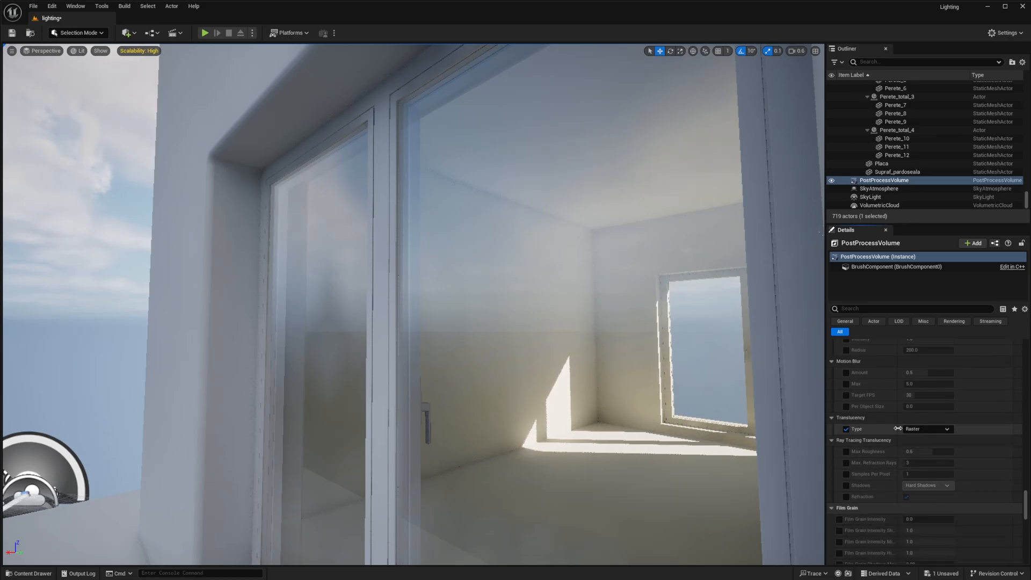
left_click(927, 429)
type("50")
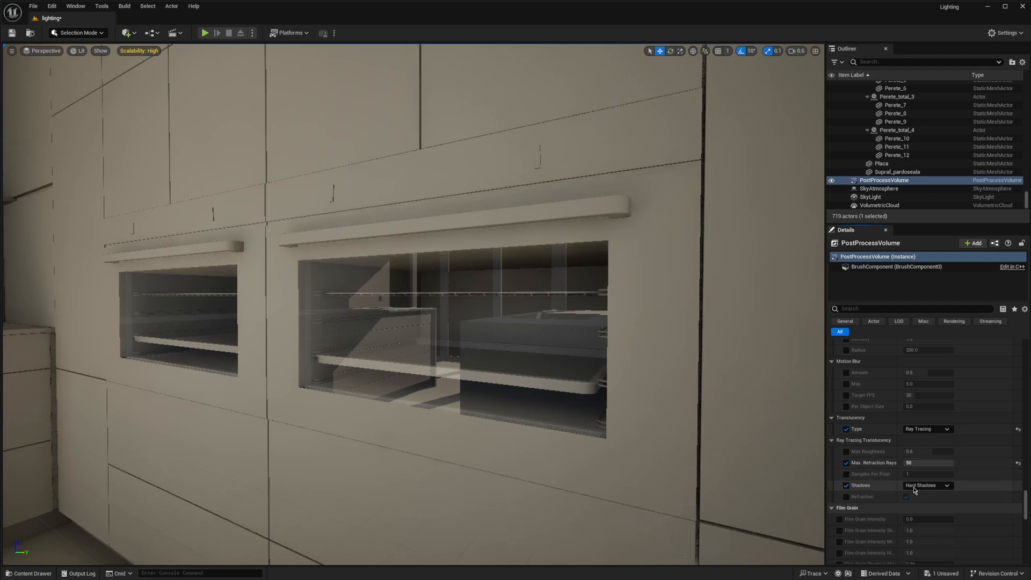
left_click(926, 485)
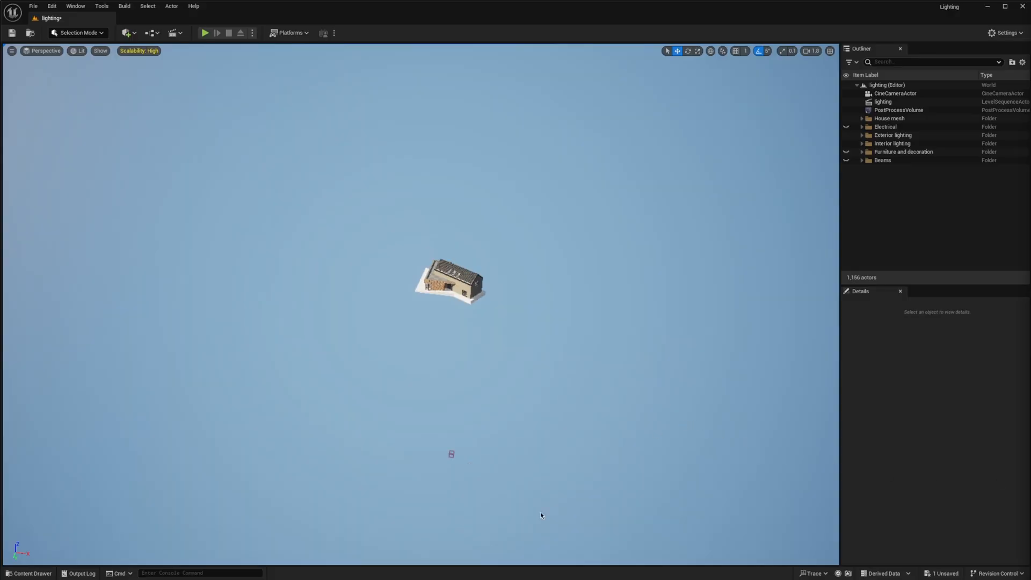
Step: Enter Landscape mode and flatten the terrain around the house into a plateau
left_click(77, 32)
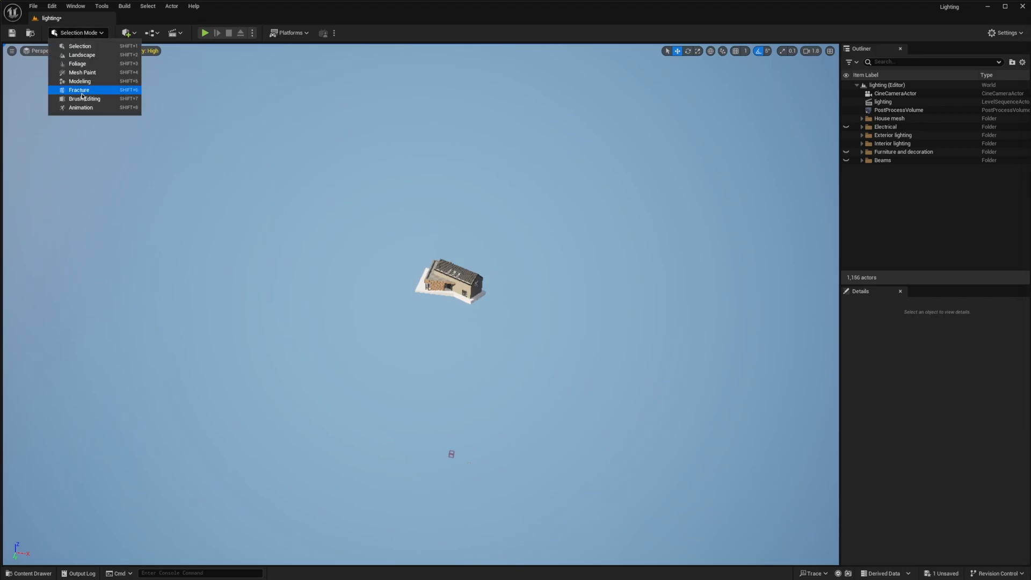
left_click(82, 55)
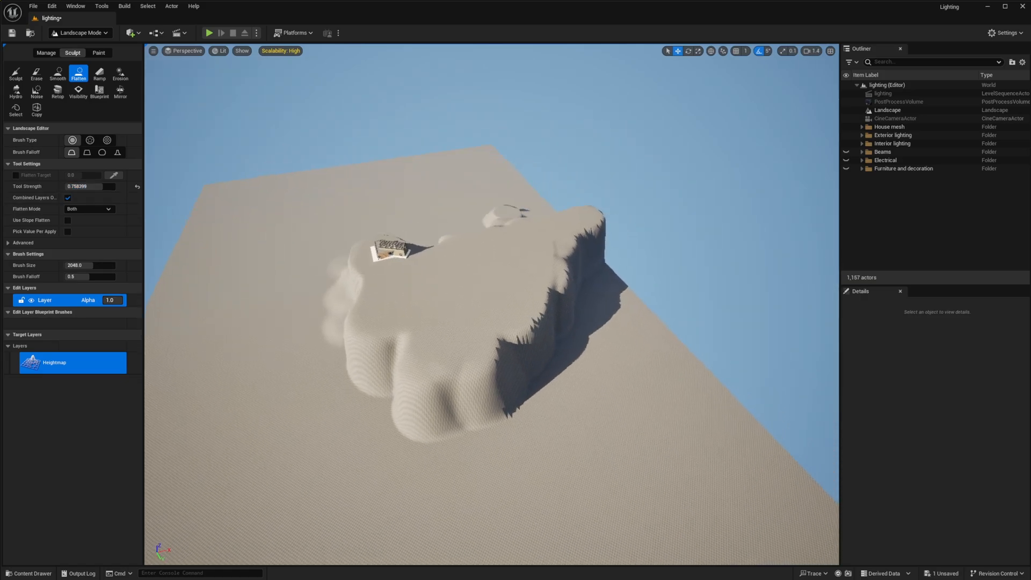
left_click(119, 74)
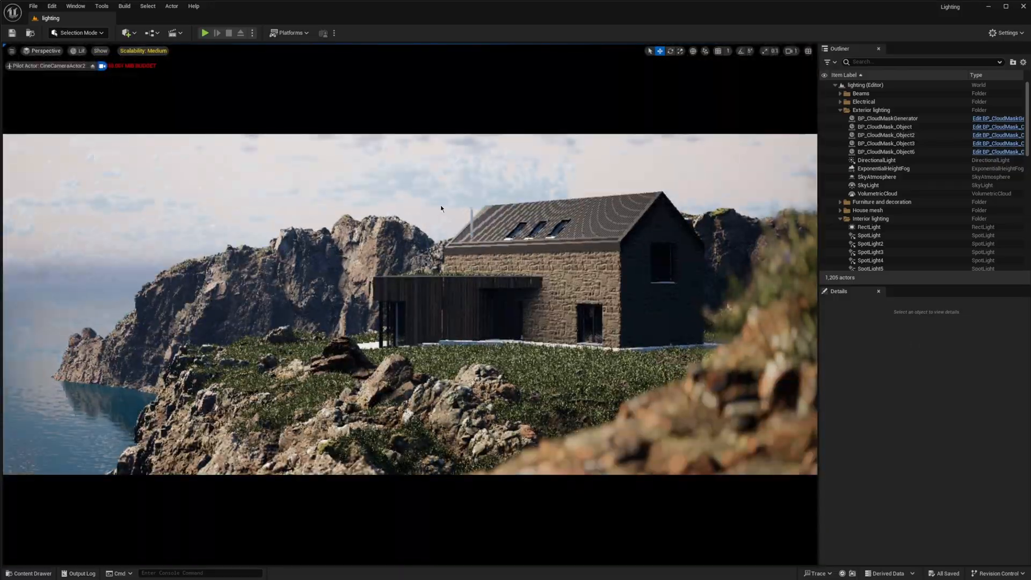
Step: Show the viewport camera list from the Perspective dropdown
left_click(45, 51)
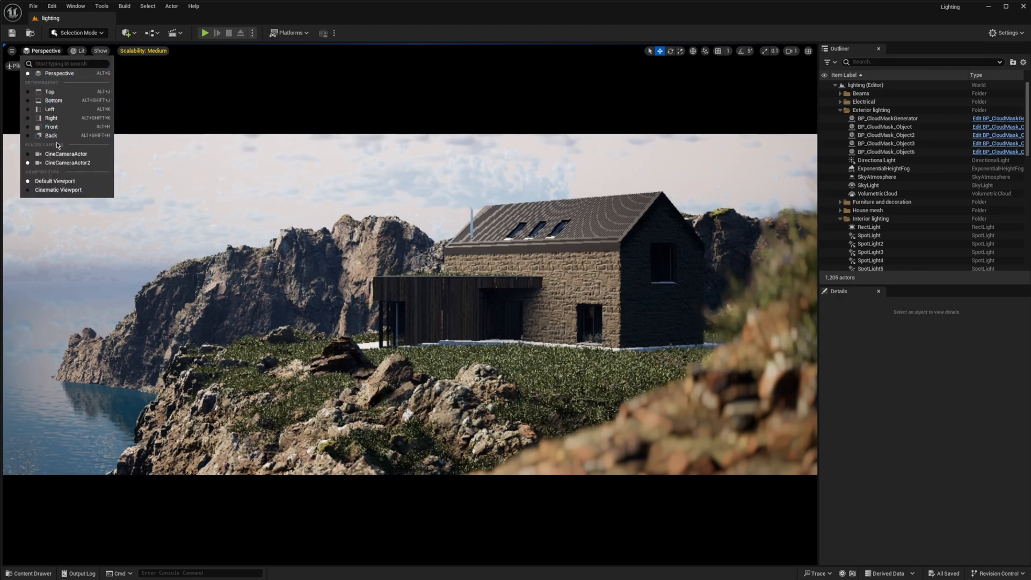
Step: Stop piloting the camera, then select VolumetricCloud and DirectionalLight in the Outliner
left_click(68, 163)
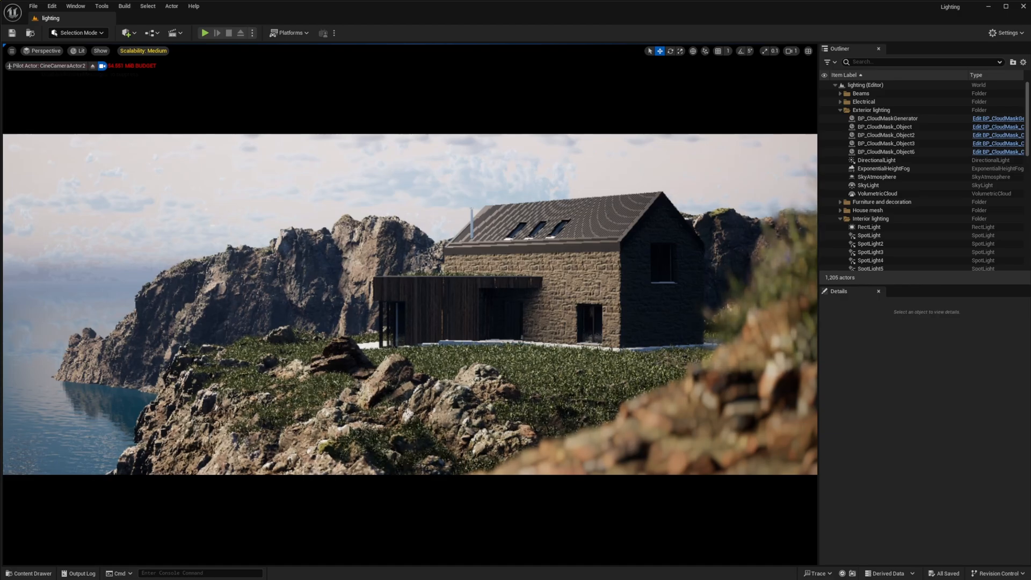
left_click(876, 193)
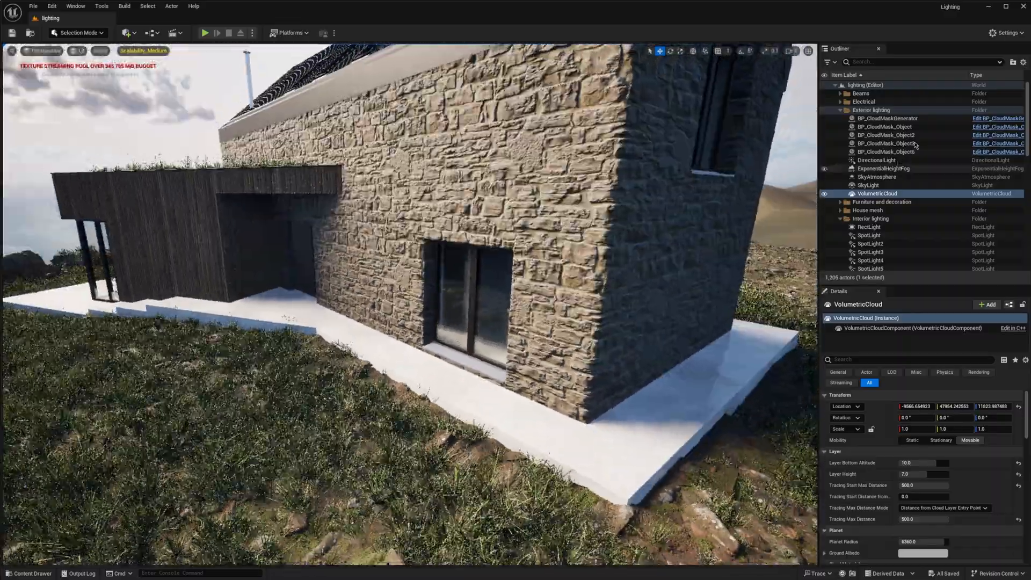
left_click(876, 160)
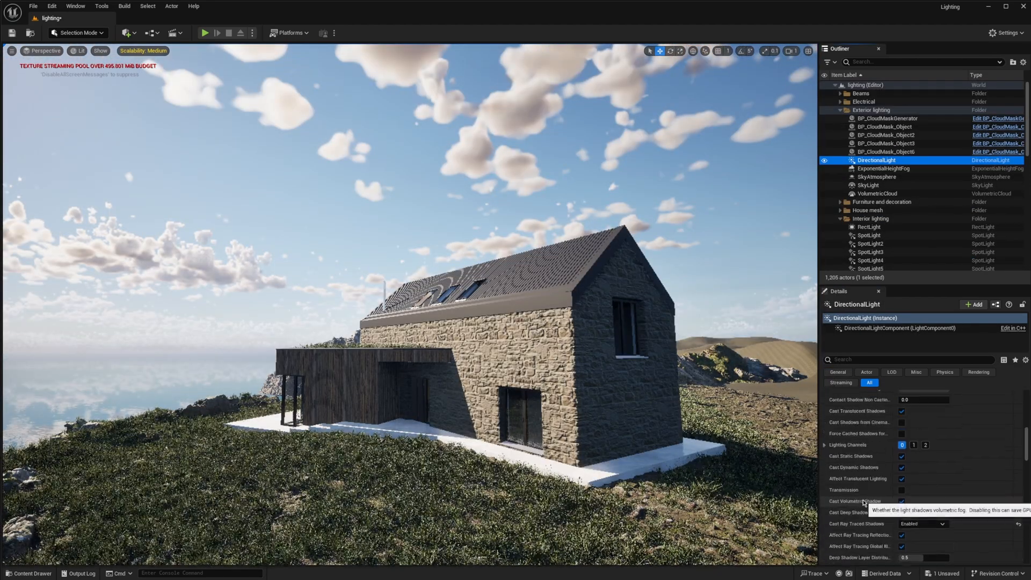
Step: Scroll DirectionalLight Details to Atmosphere and Cloud, then select VolumetricCloud to see its Cloud Material
scroll("down", 3)
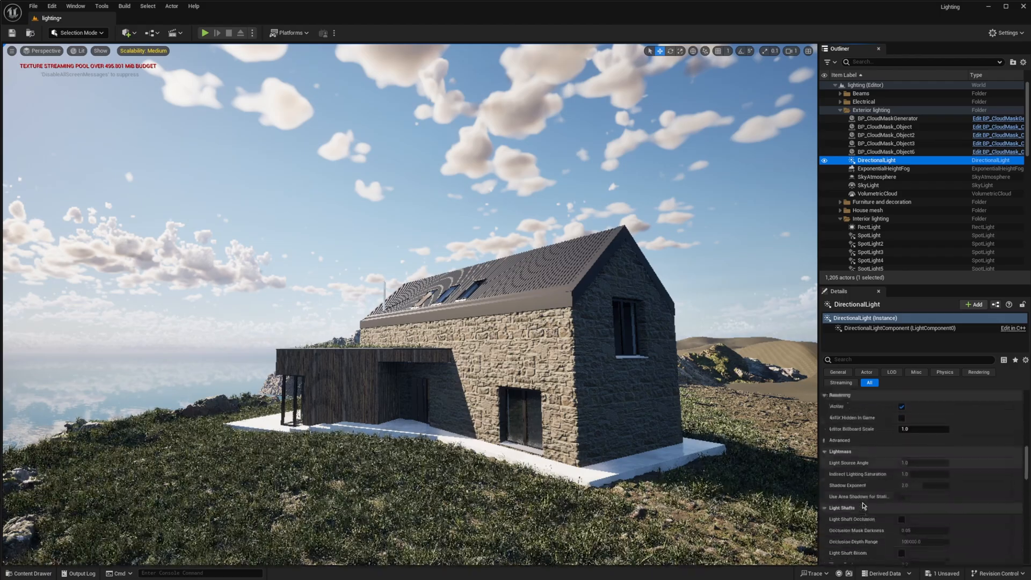
scroll("down", 3)
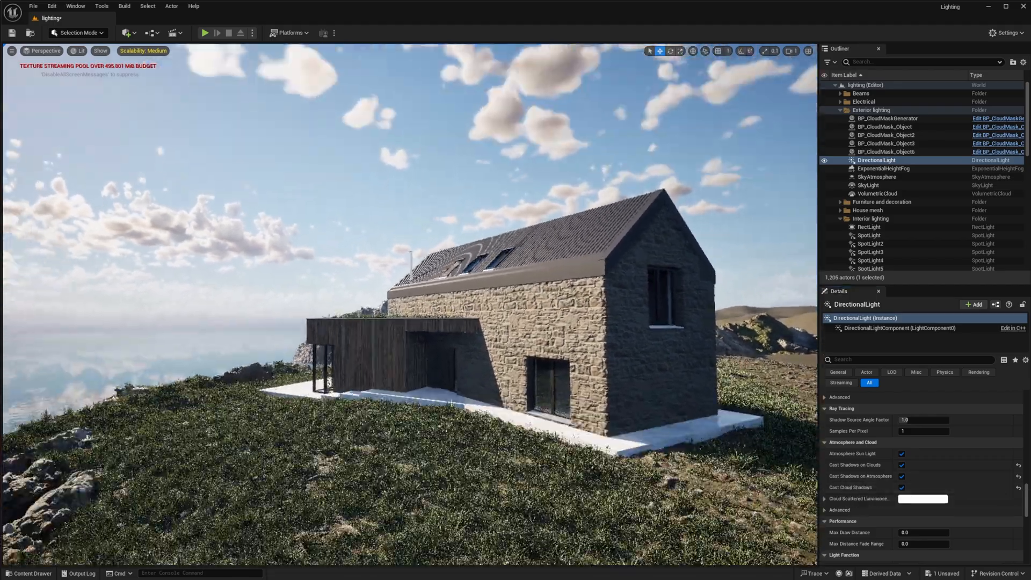
left_click(876, 193)
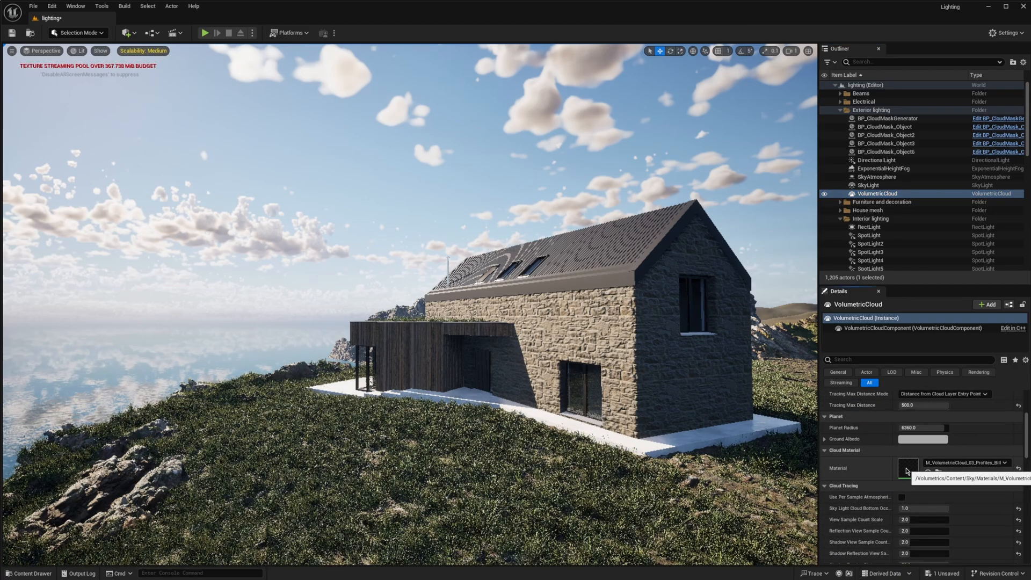
Step: Open the cloud material instance and set Detail2 to 0.75
double_click(909, 469)
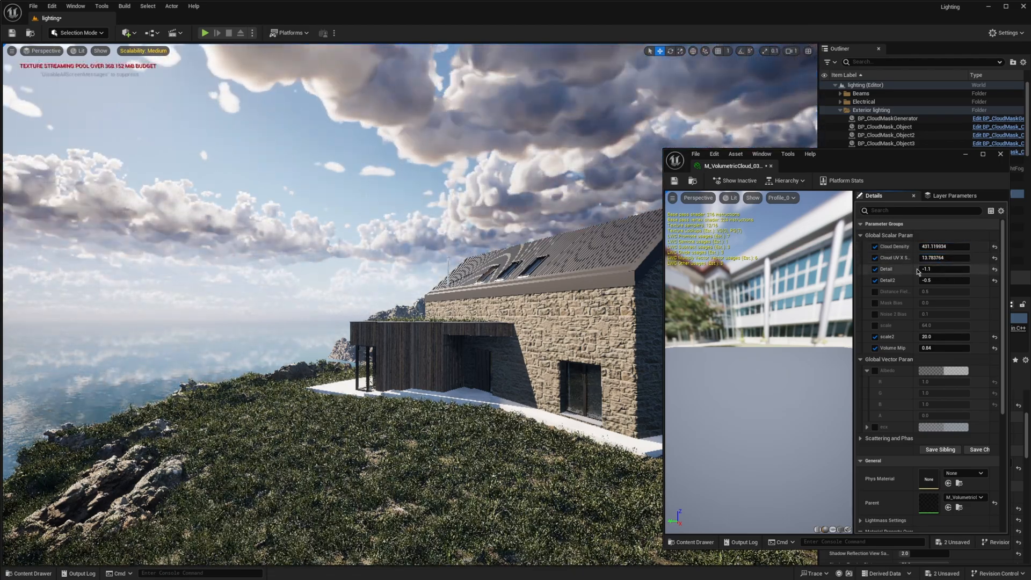
type("0.75")
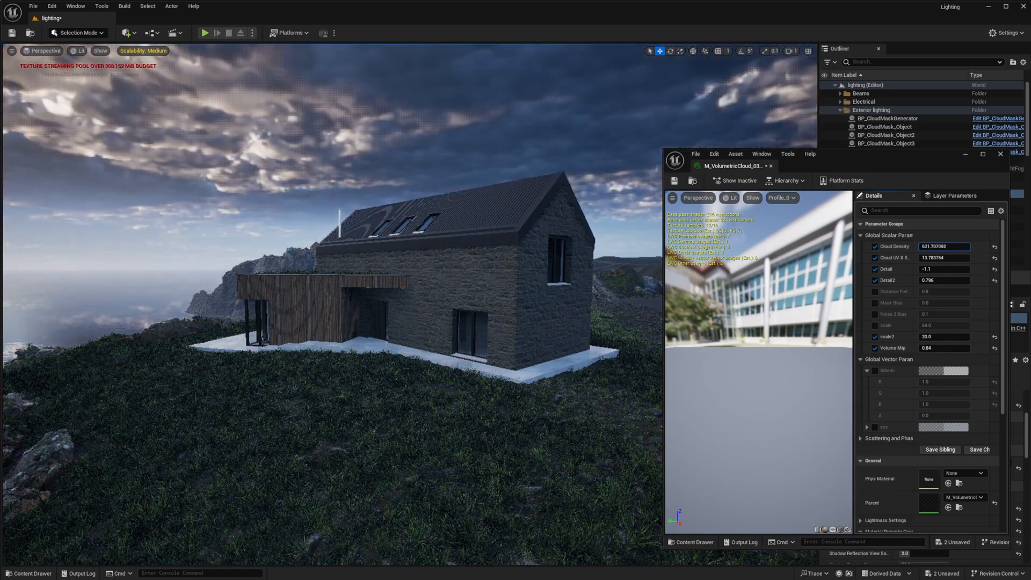
Step: Adjust Global Scalar Params, bringing Cloud Density down to about 17.9 for an overcast sky
type("329866048.0")
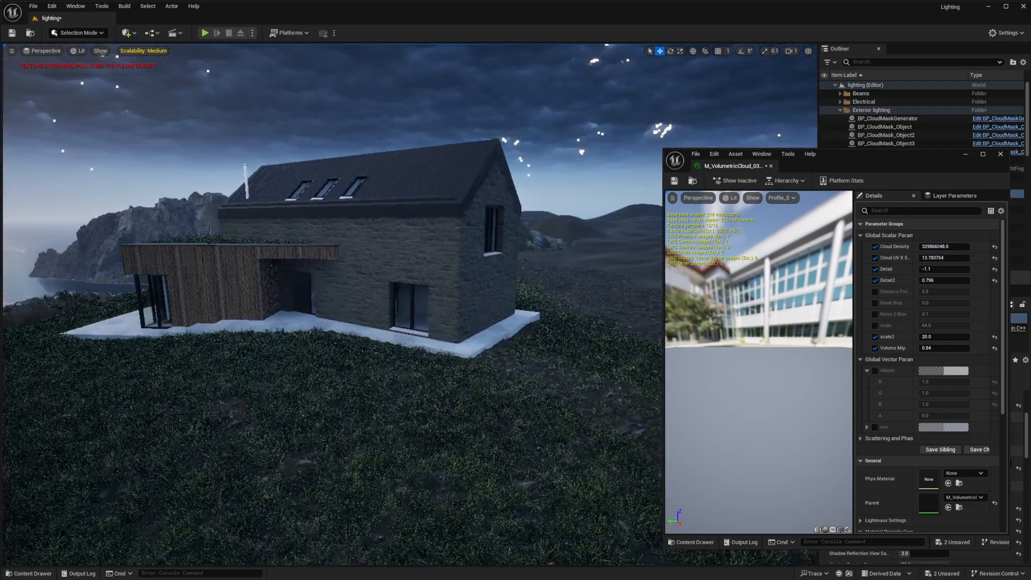
type("512.0")
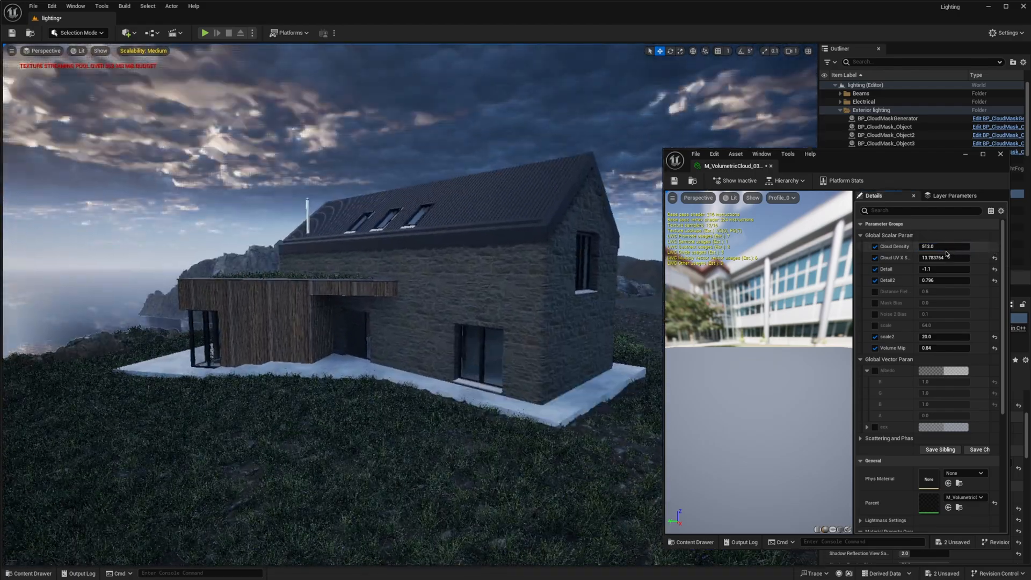
type("47.849152")
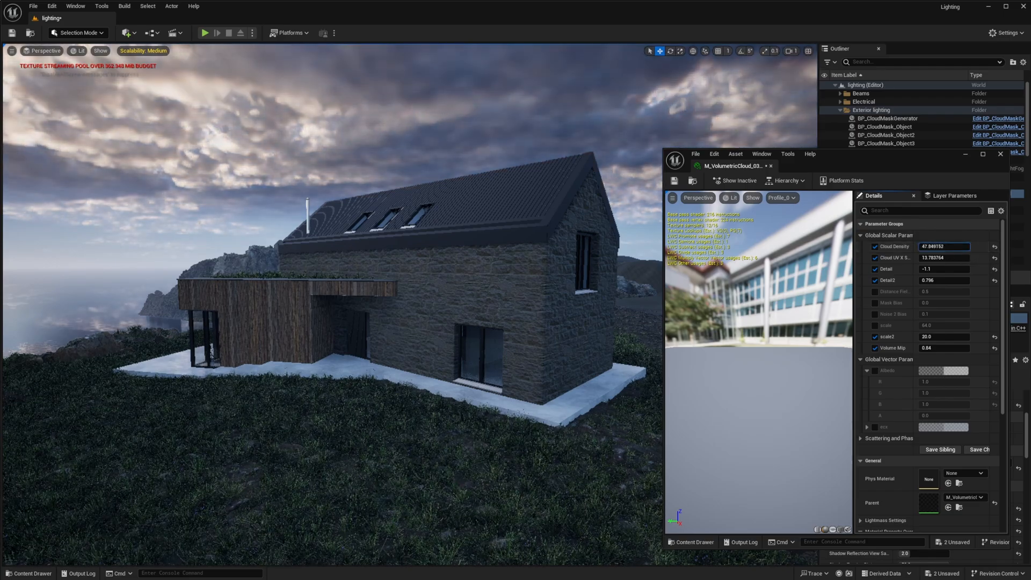
type("17.944487")
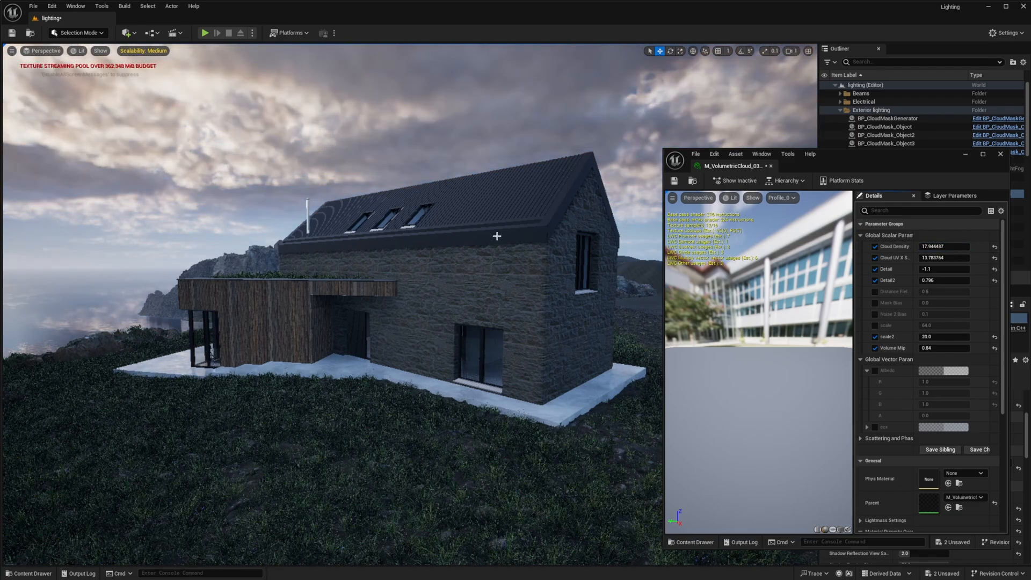